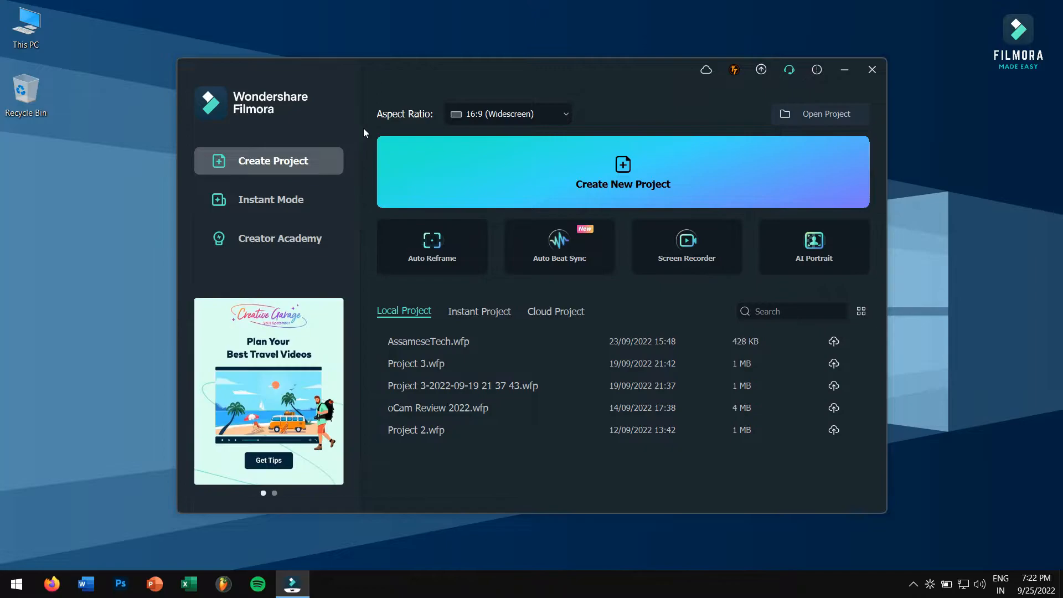
Create a new untitled project from the Filmora startup window.
left_click(872, 69)
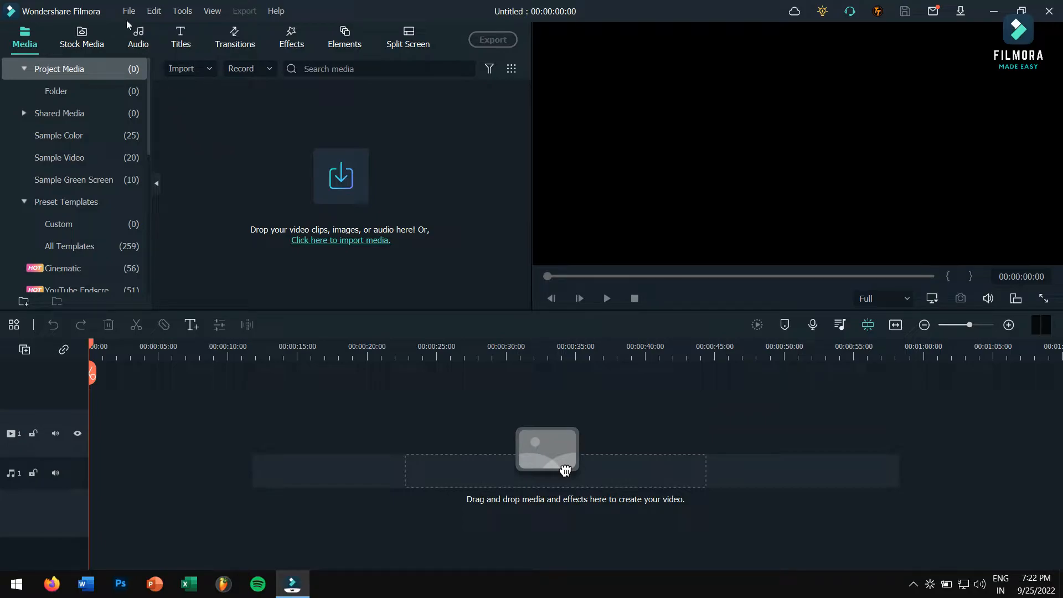
left_click(128, 11)
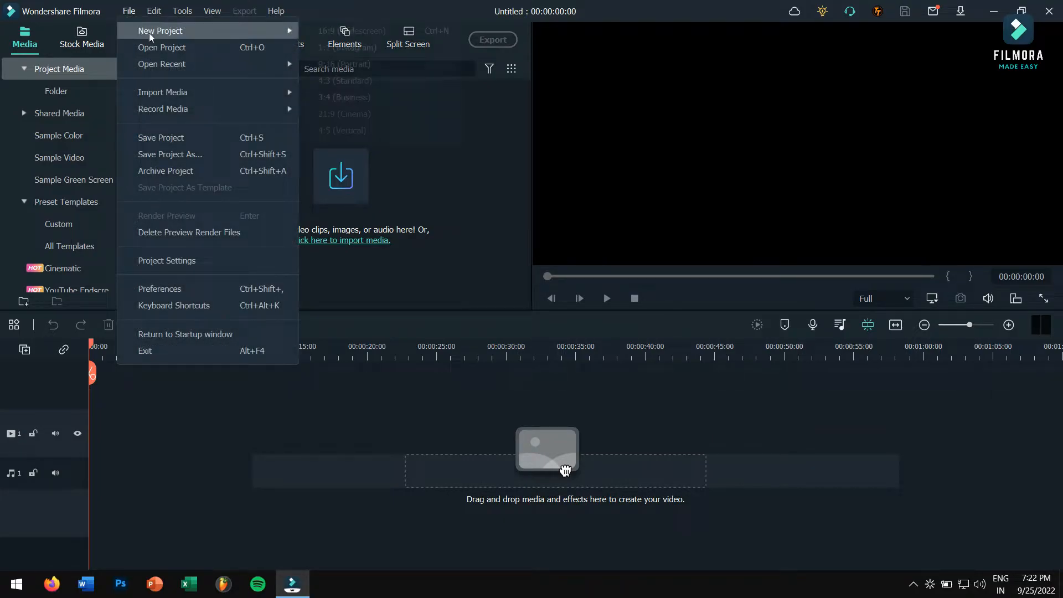
mouse_move(163, 92)
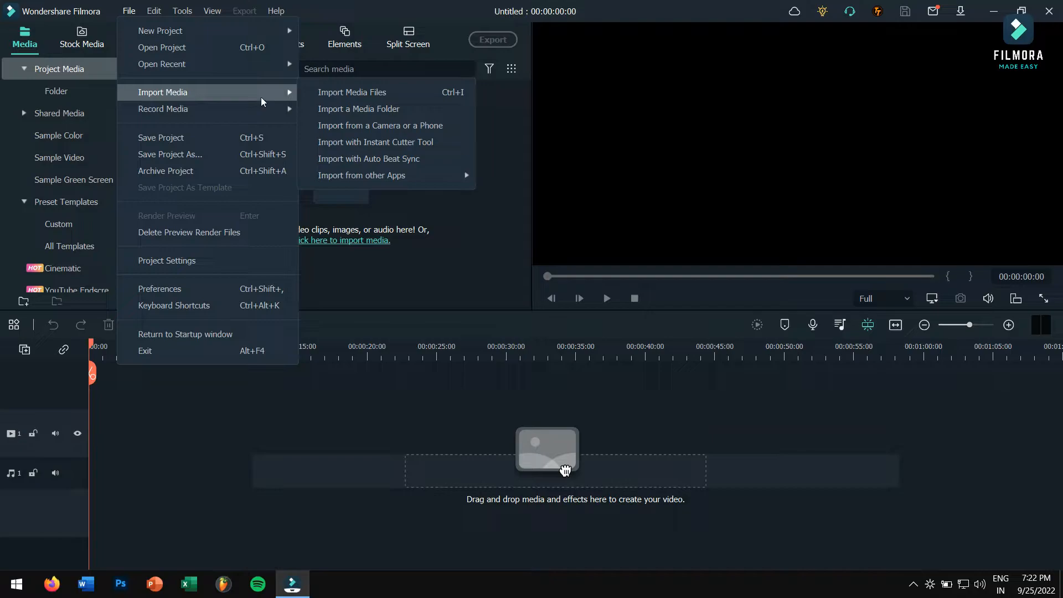
mouse_move(362, 175)
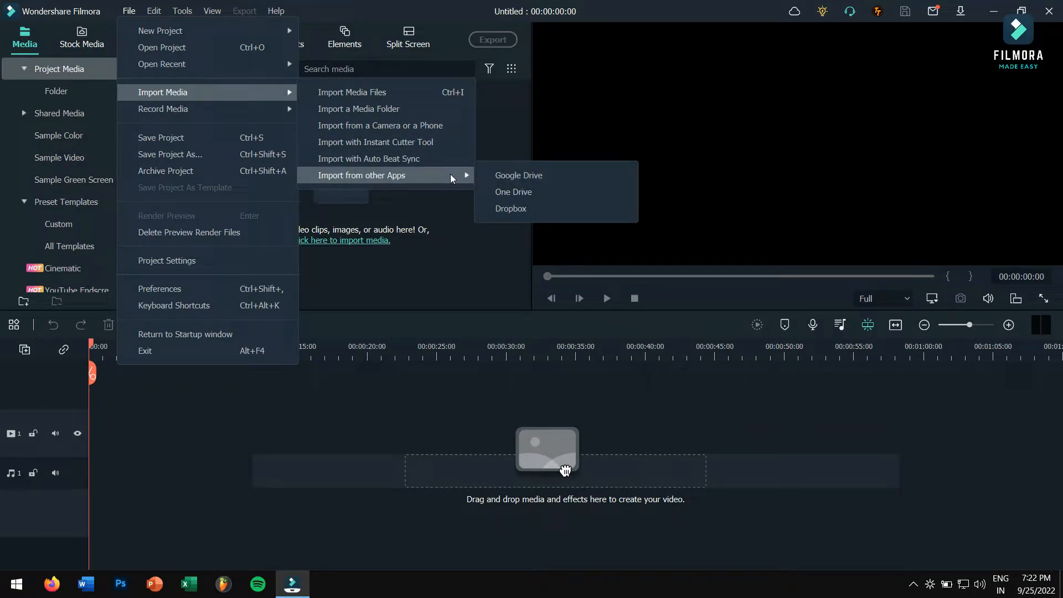
mouse_move(576, 177)
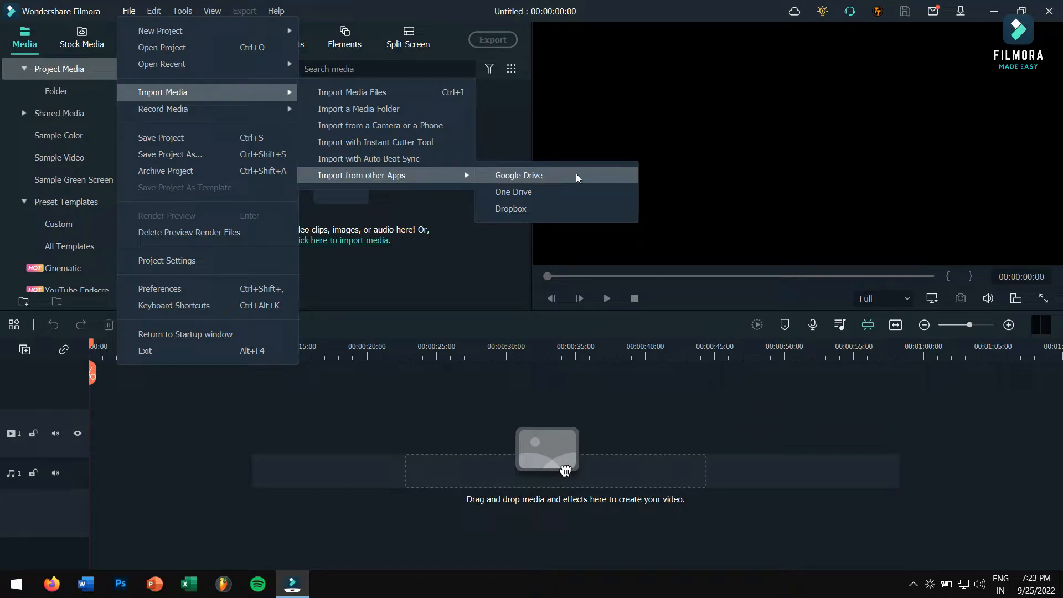
mouse_move(606, 213)
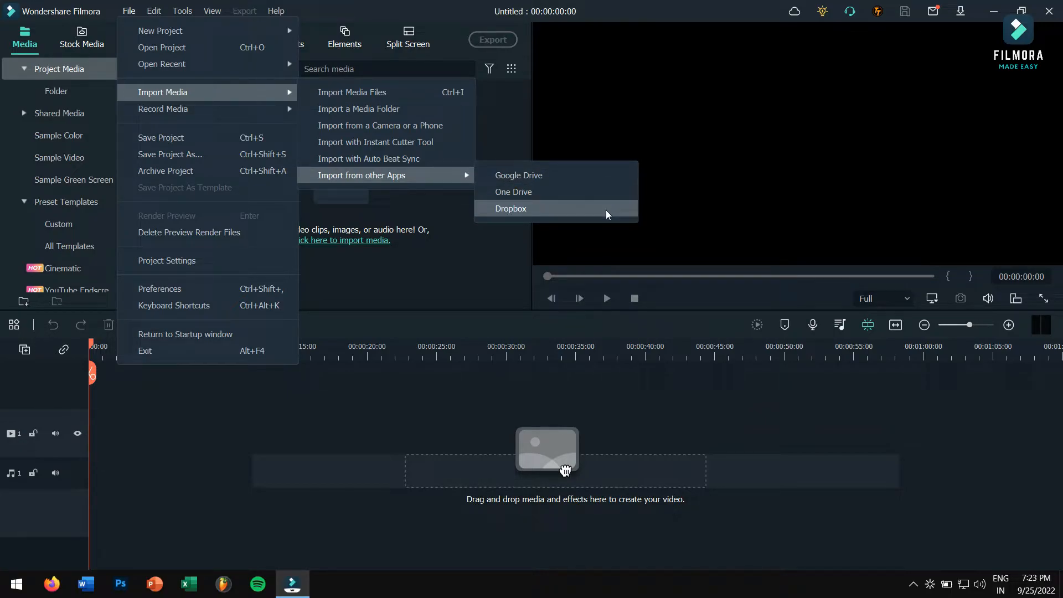
mouse_move(446, 11)
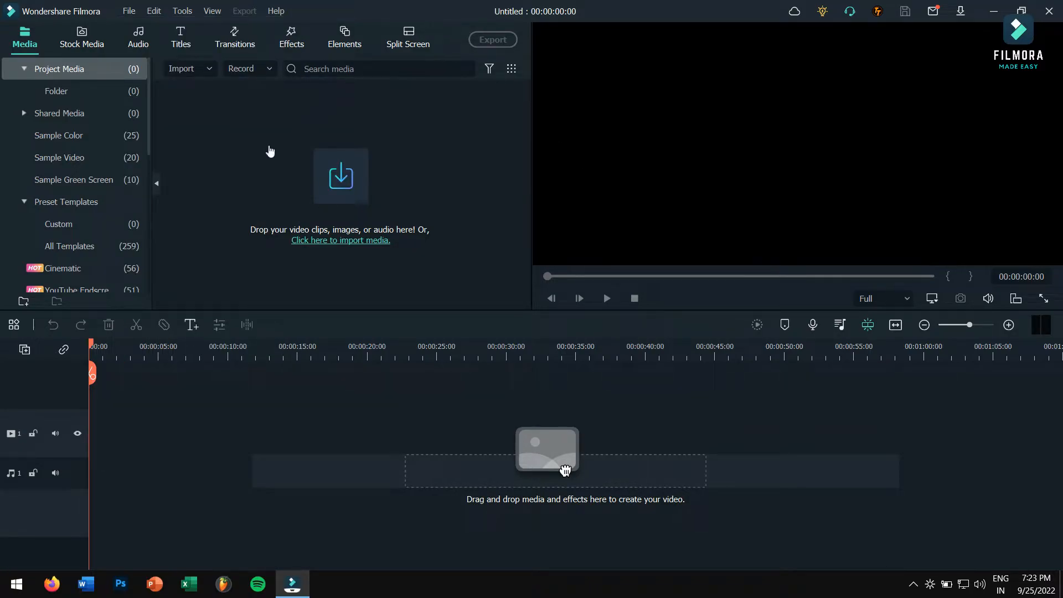
mouse_move(251, 161)
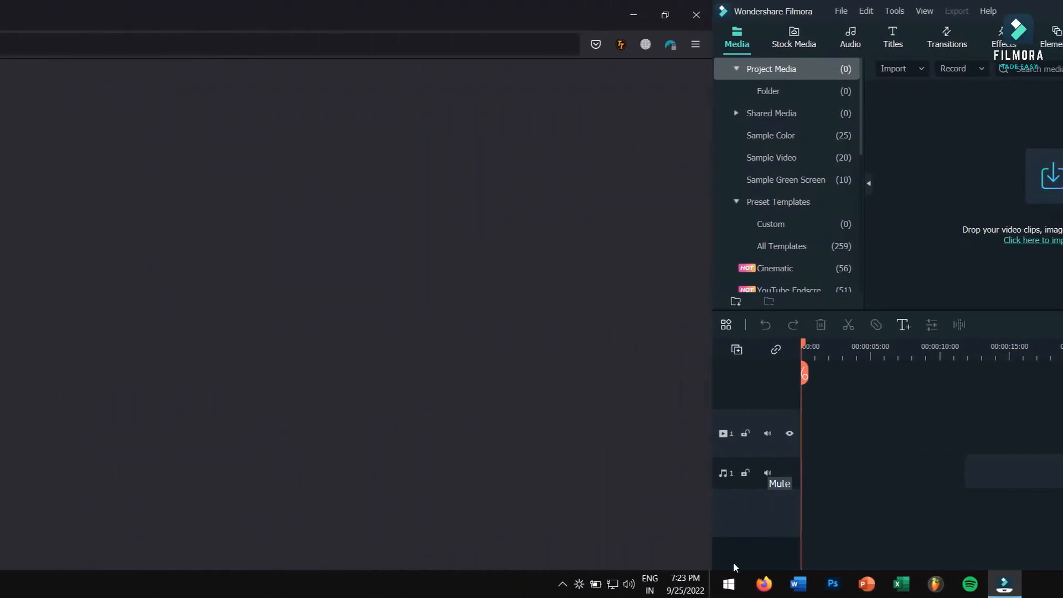
Upload Fiver_Intro.mp4 to the Google Drive Work folder in Firefox, then return to Filmora.
left_click(764, 583)
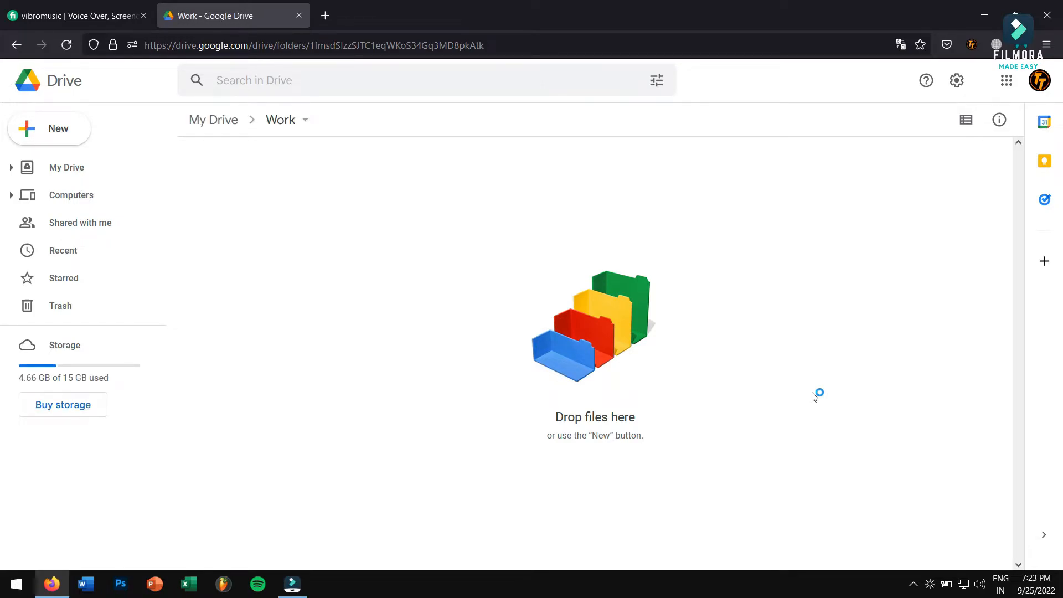
mouse_move(814, 396)
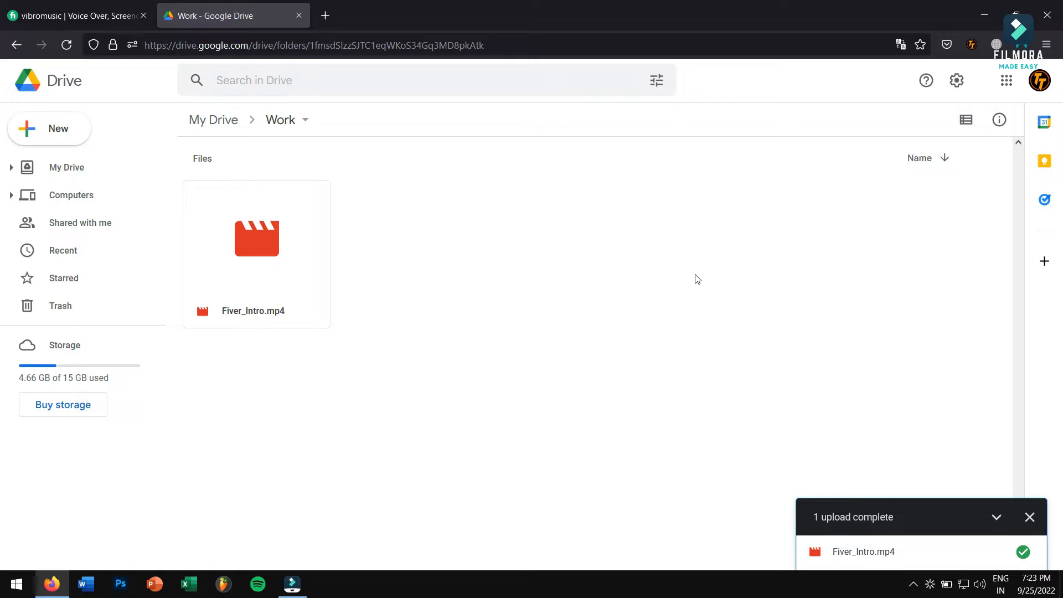
mouse_move(1039, 5)
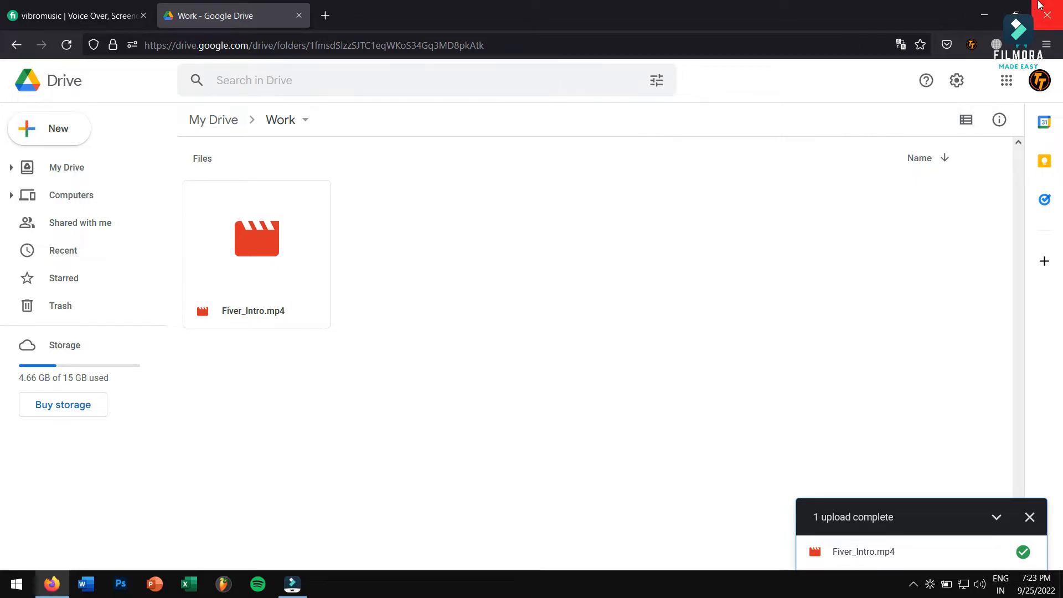
left_click(291, 583)
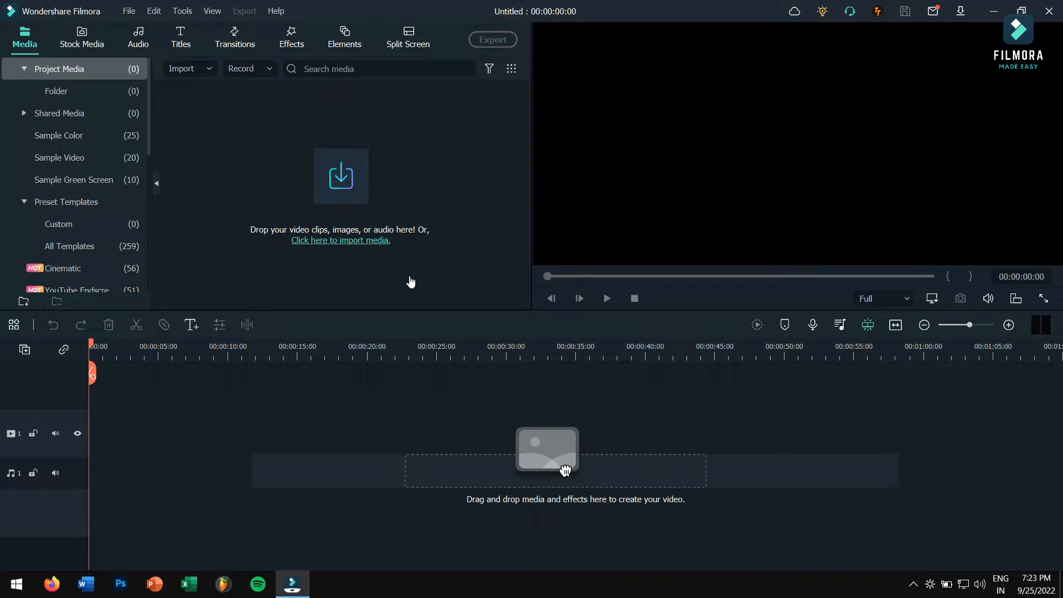
Start importing media from Google Drive through File > Import Media > Import from other Apps.
left_click(128, 11)
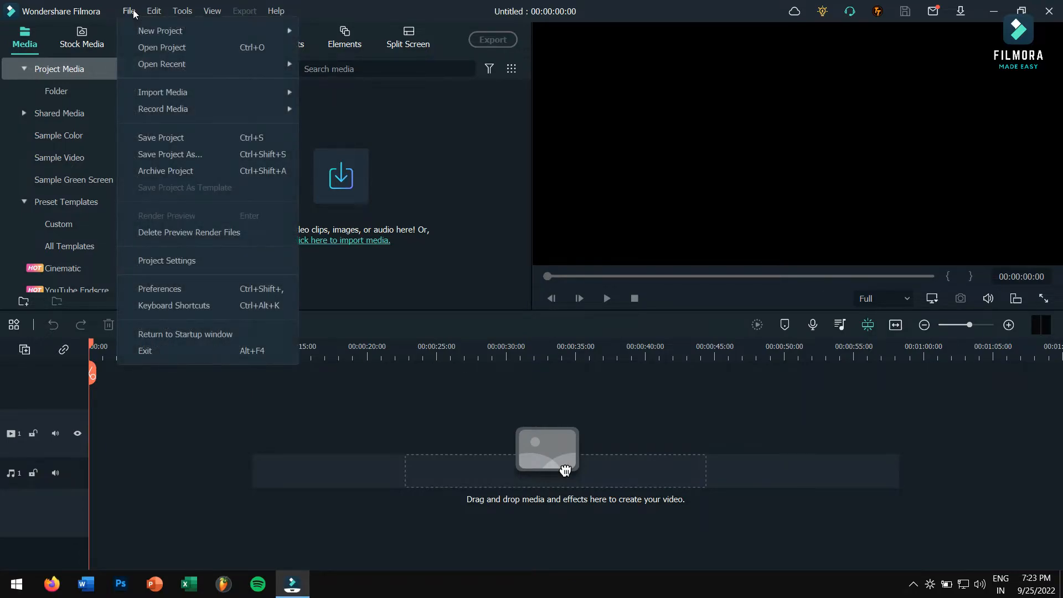
mouse_move(162, 91)
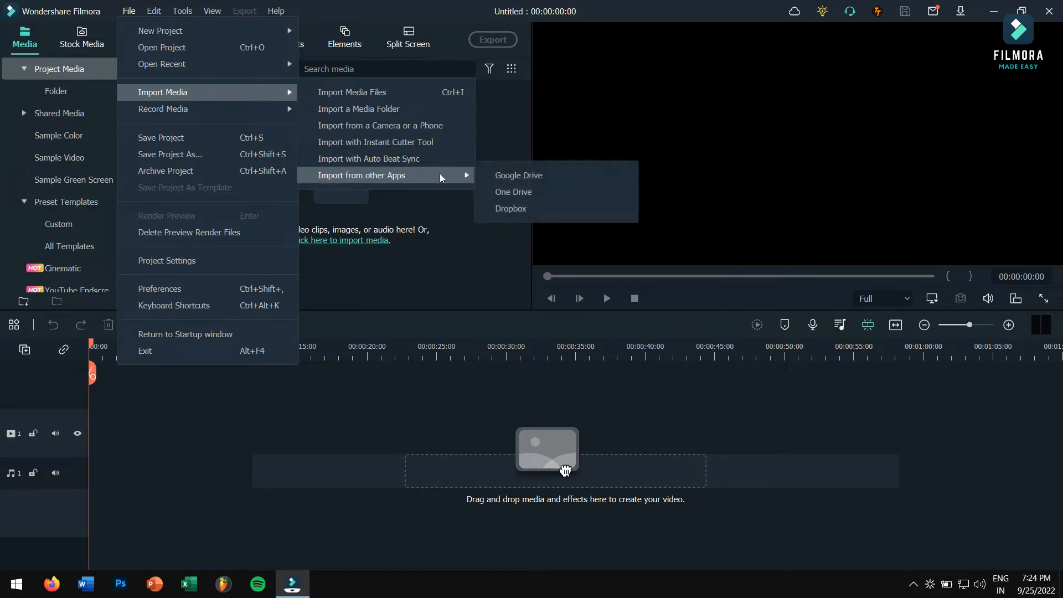
mouse_move(582, 175)
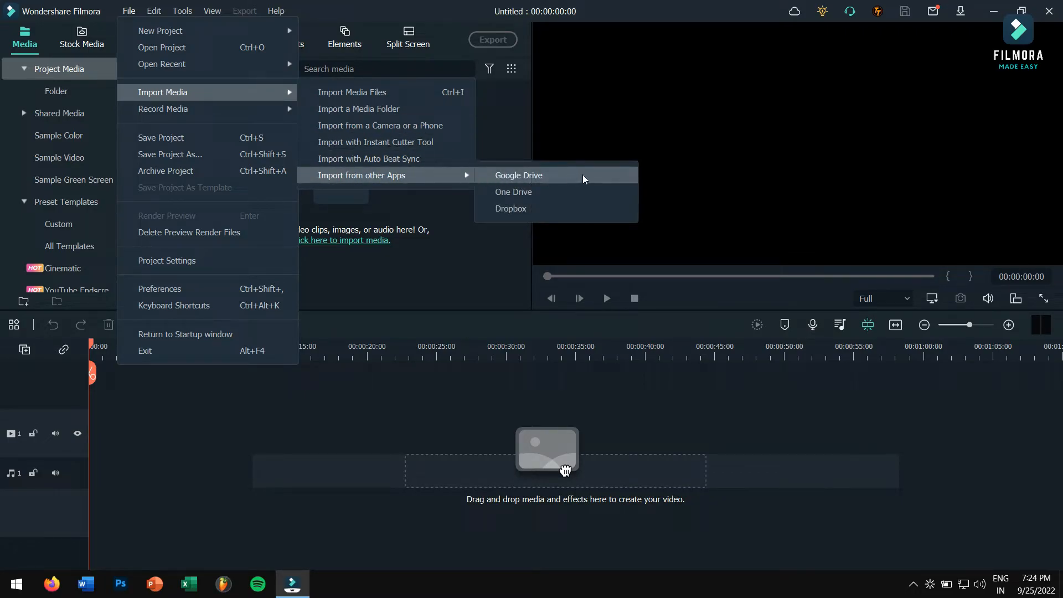
left_click(518, 176)
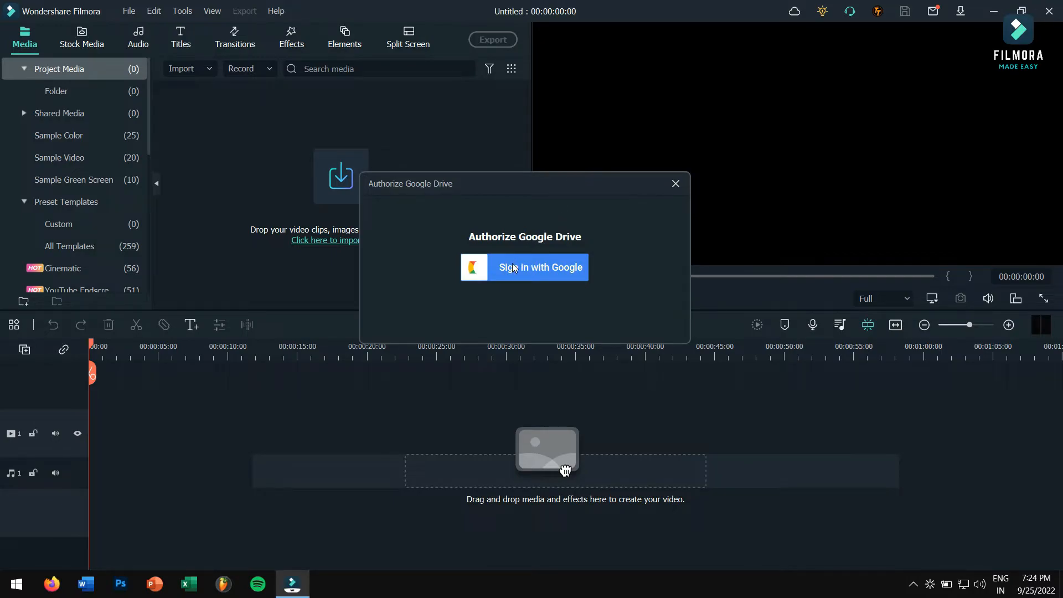
Sign in with the Google account, grant Filmora Drive access, and return to Filmora.
left_click(524, 266)
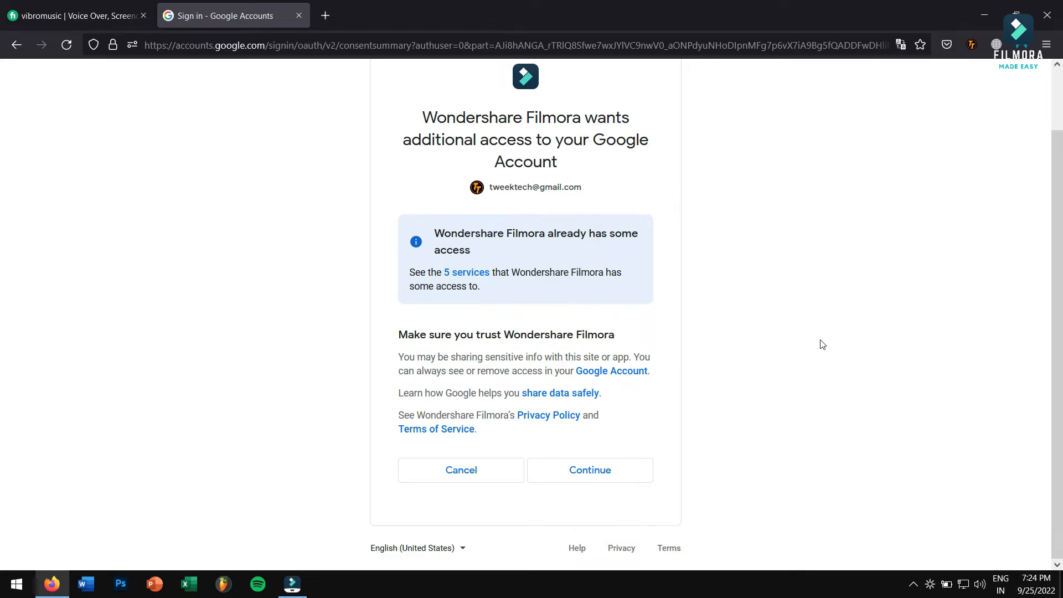
left_click(589, 470)
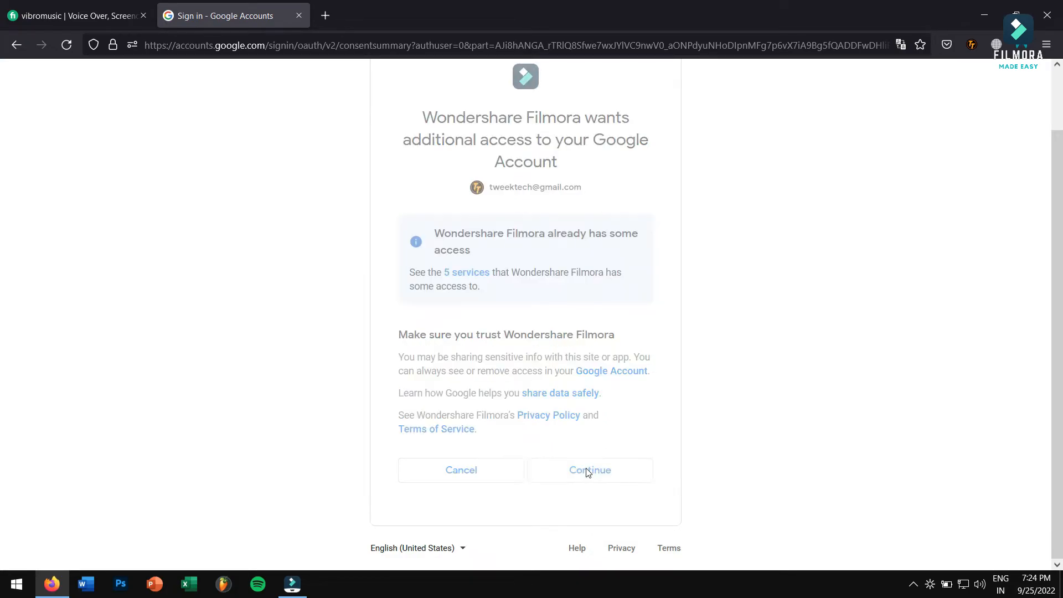
left_click(589, 471)
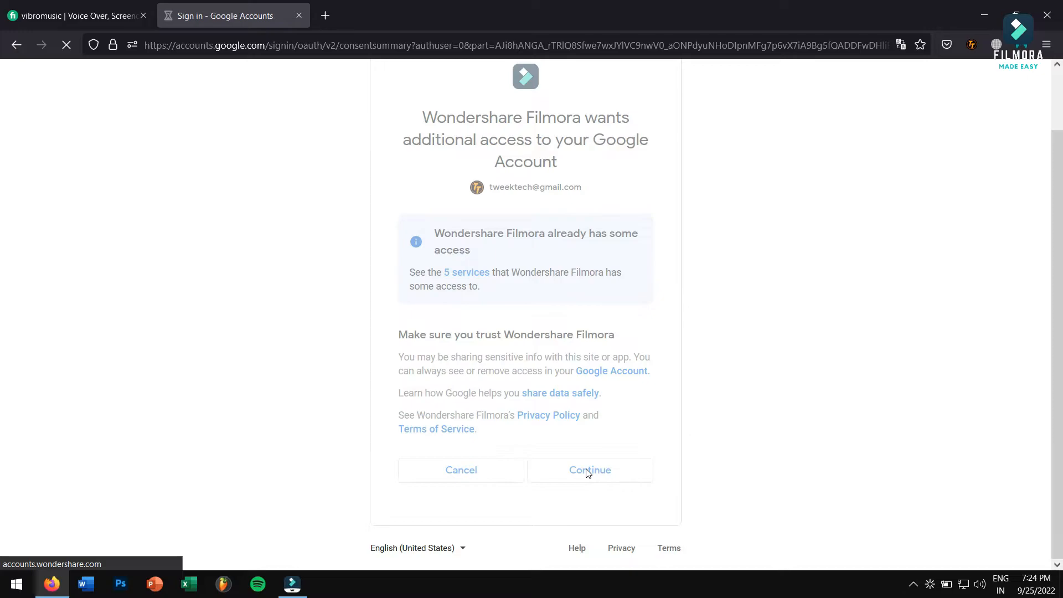
left_click(589, 471)
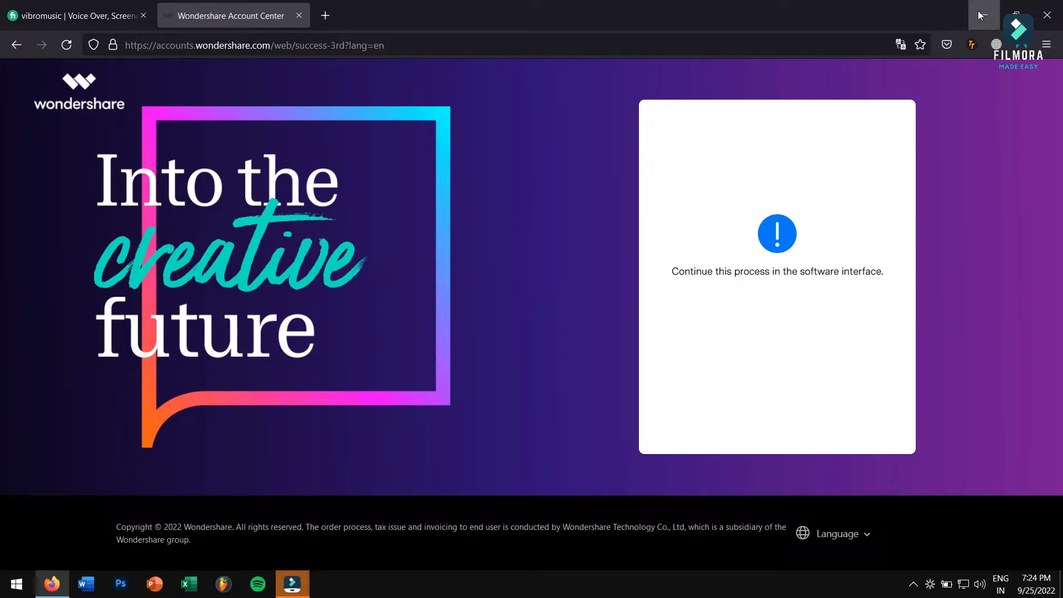
left_click(292, 583)
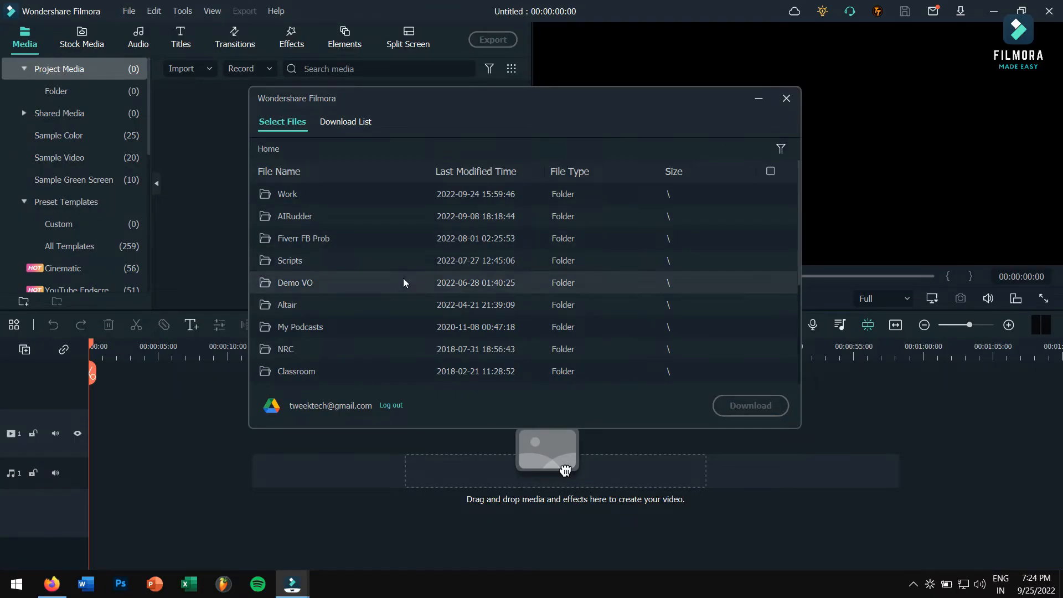
mouse_move(403, 283)
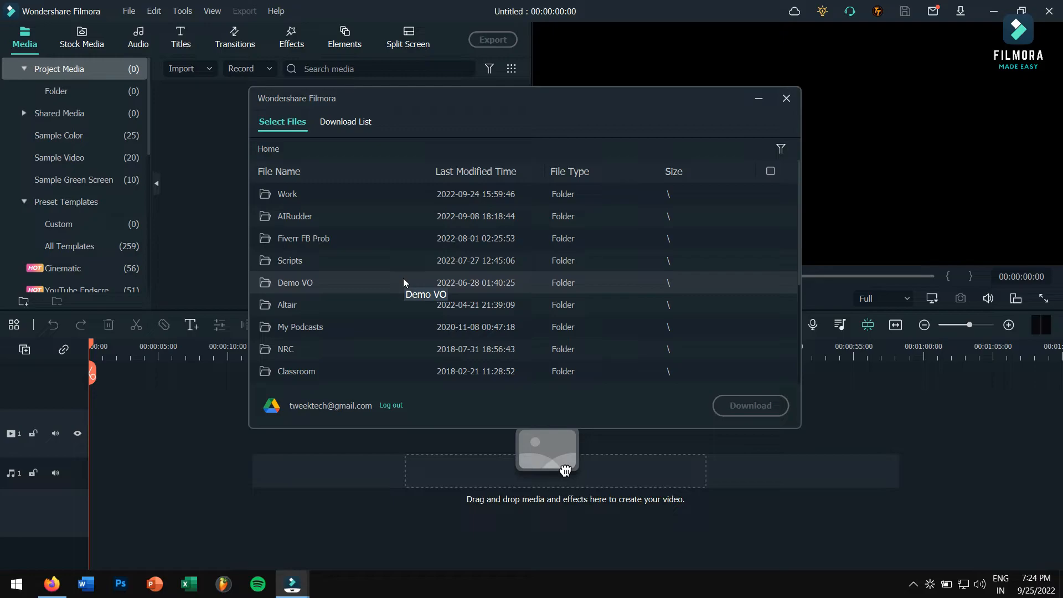
mouse_move(466, 122)
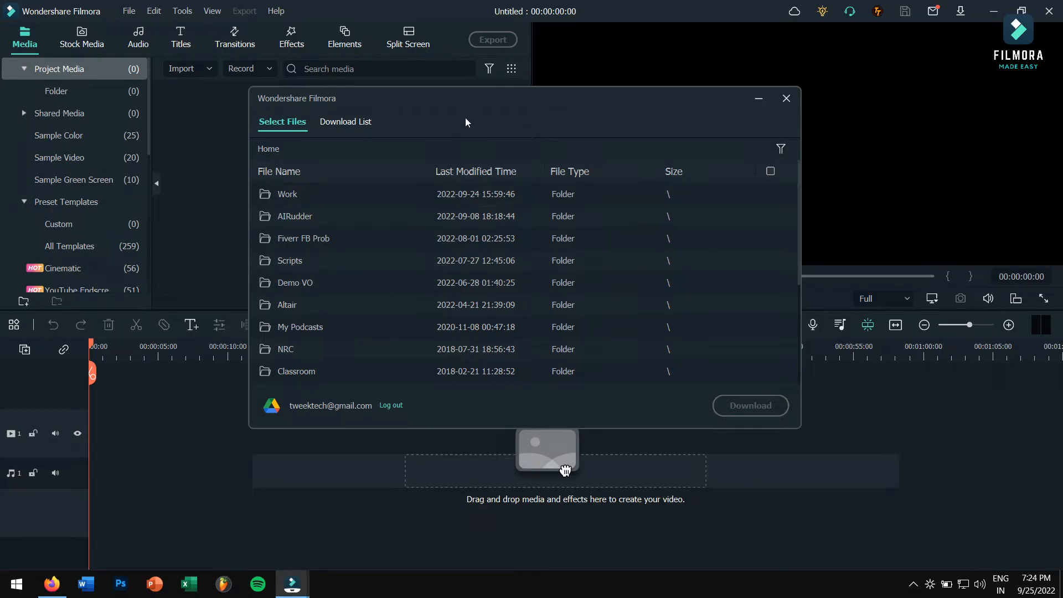
Download Fiver_Intro.mp4 from the Drive Work folder and check its progress in the Download List.
double_click(287, 194)
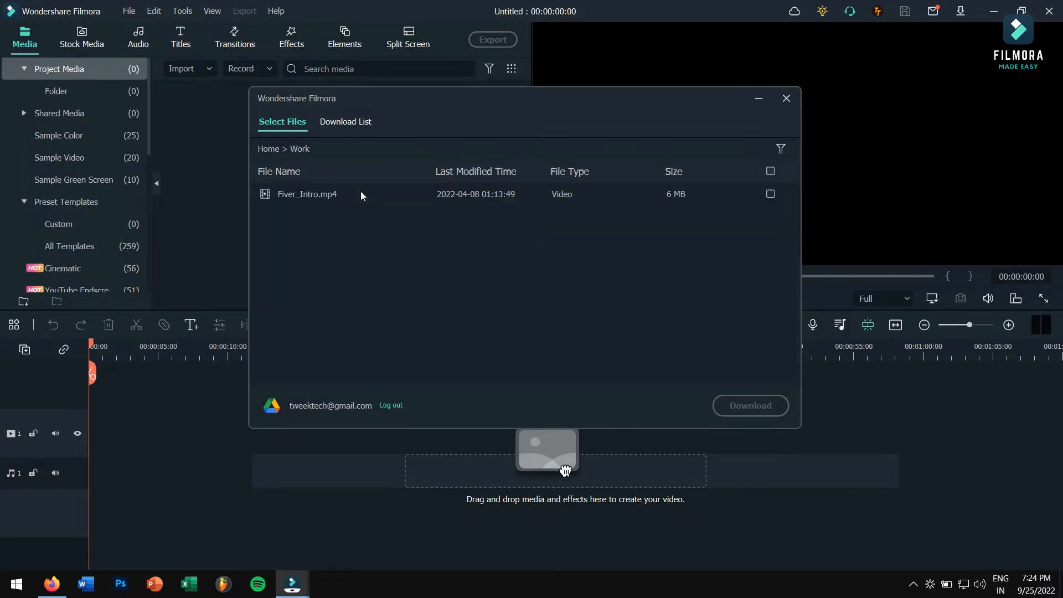
left_click(770, 171)
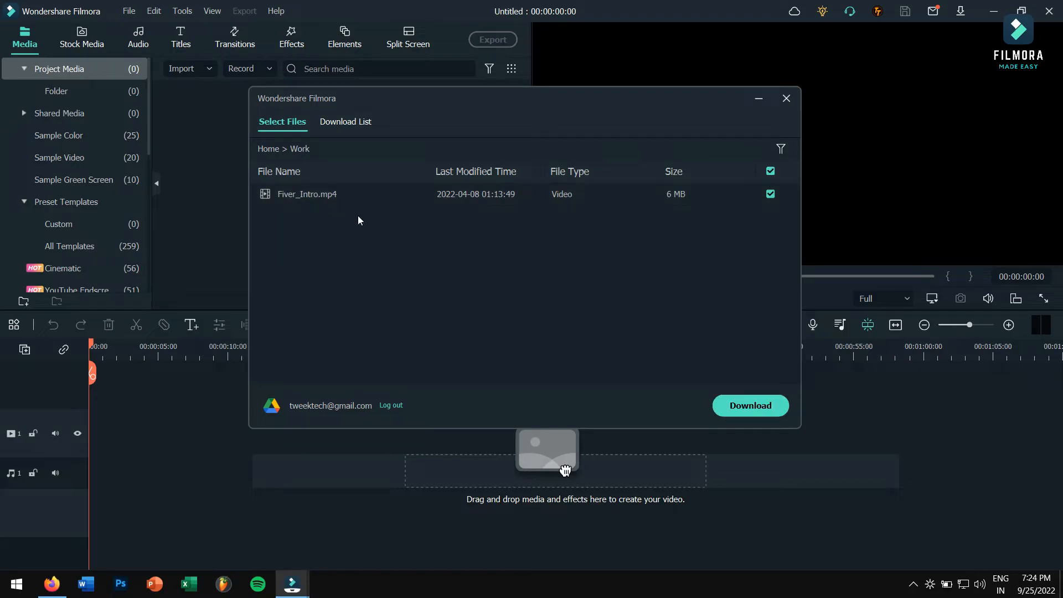
mouse_move(750, 405)
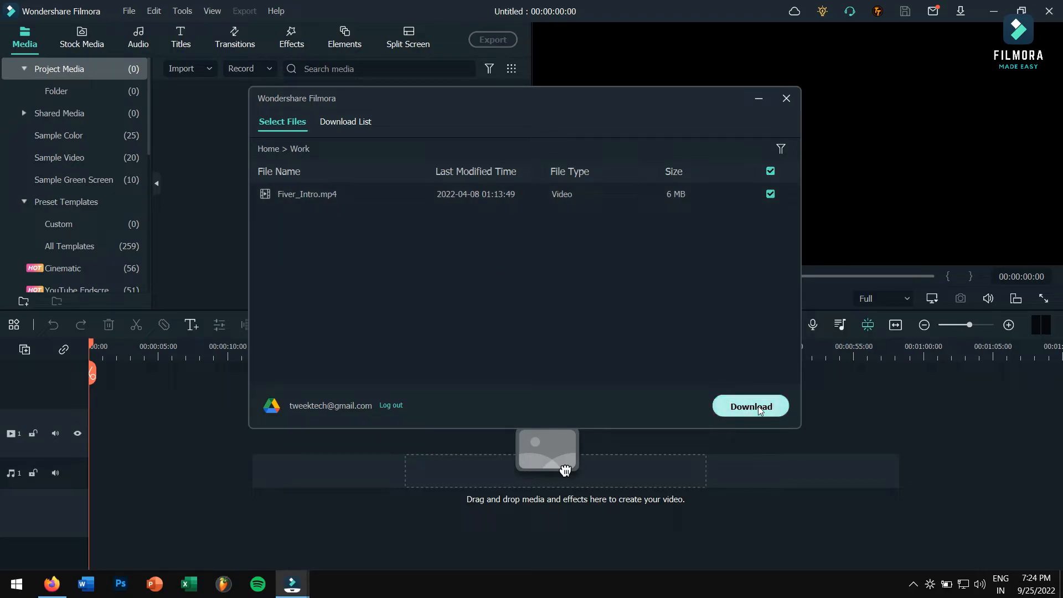
left_click(750, 405)
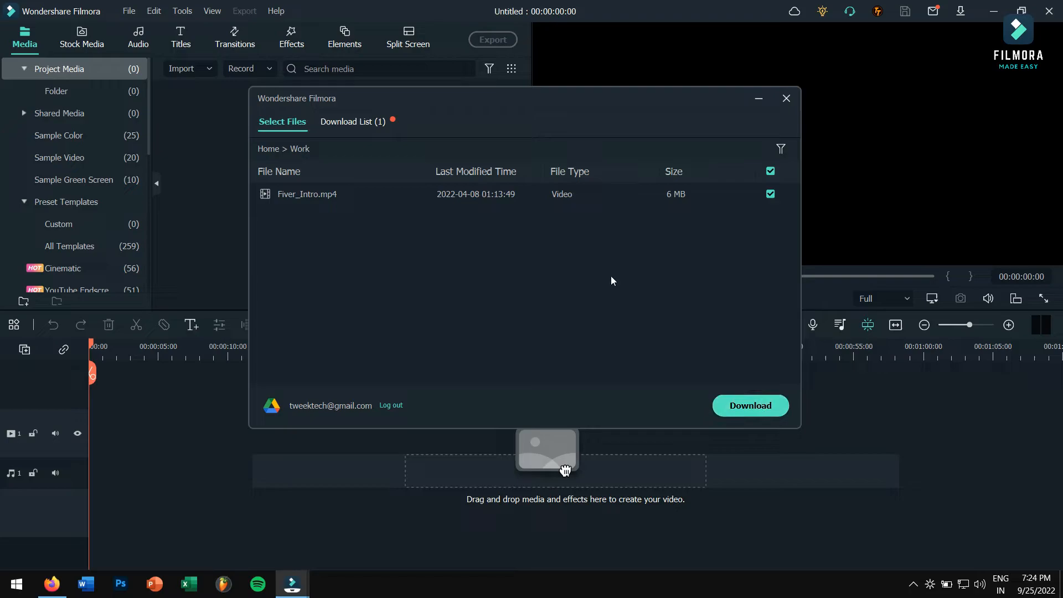
left_click(749, 405)
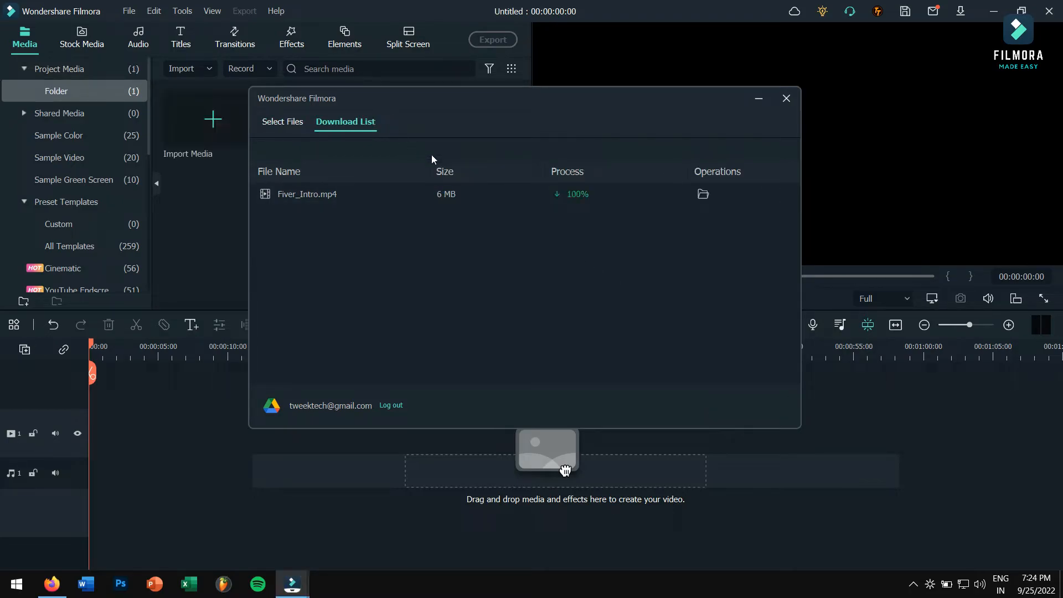
mouse_move(575, 210)
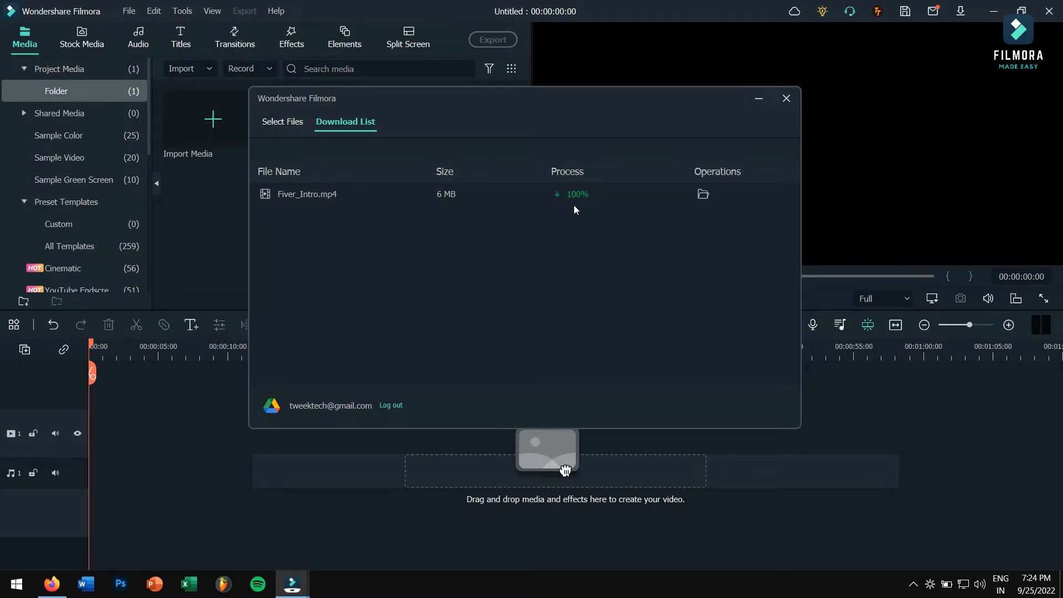
mouse_move(641, 255)
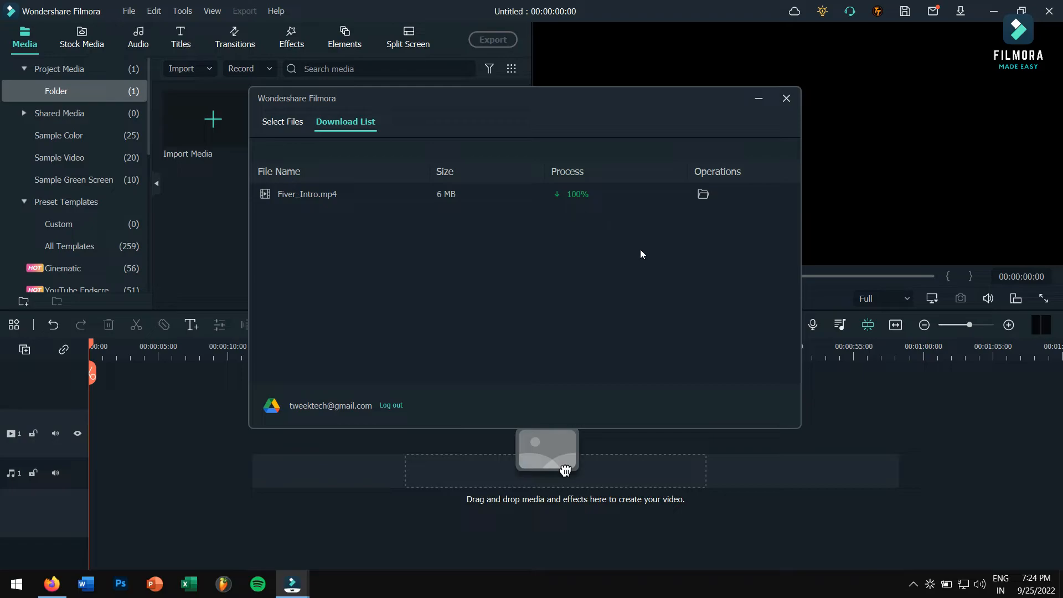
mouse_move(709, 195)
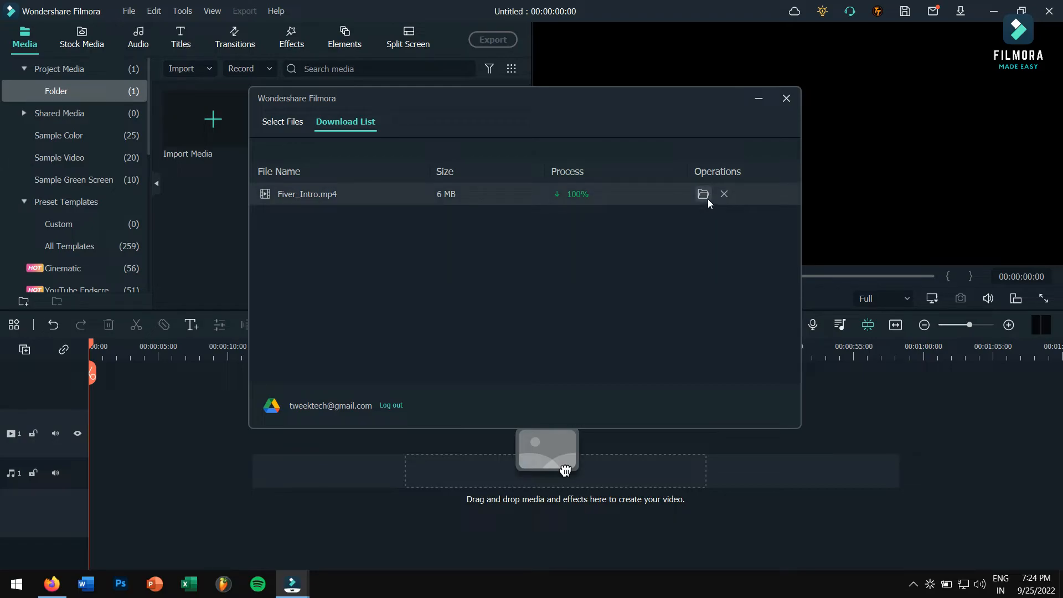
Confirm the Fiver_Intro download finished and close the Google Drive dialog.
left_click(703, 194)
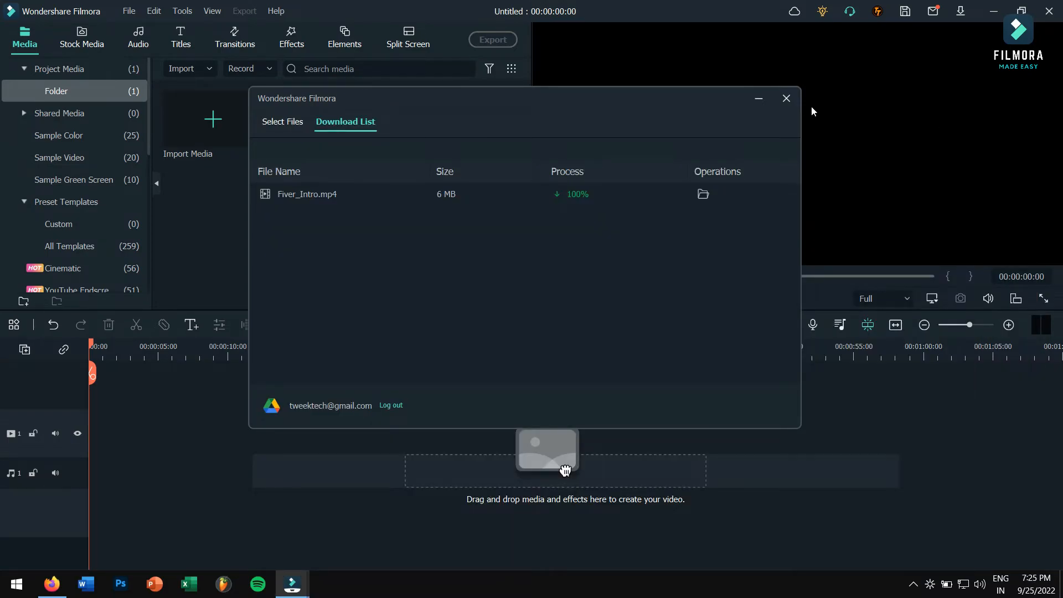
left_click(786, 98)
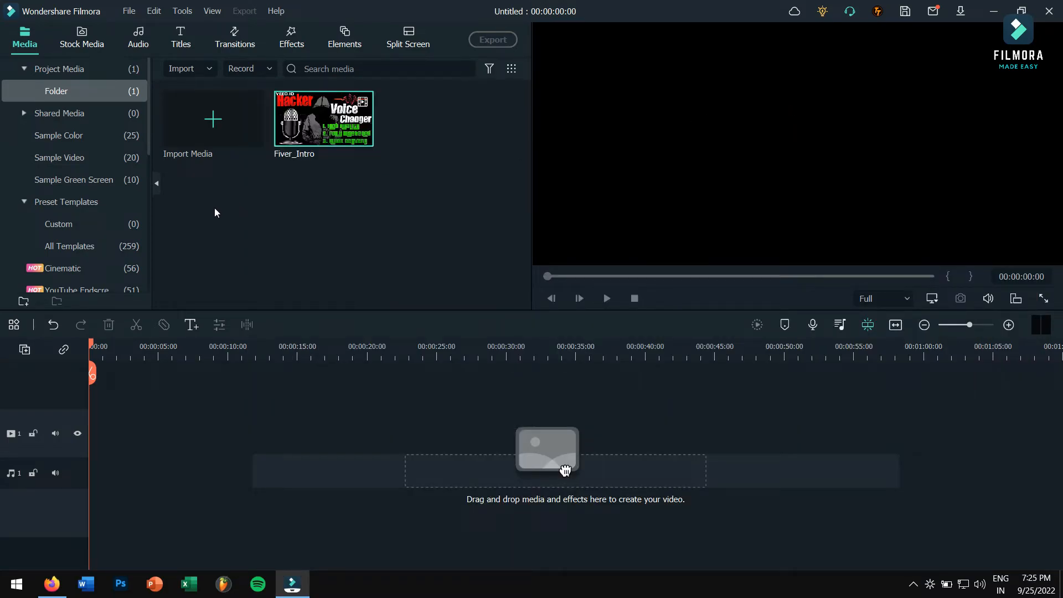
mouse_move(324, 122)
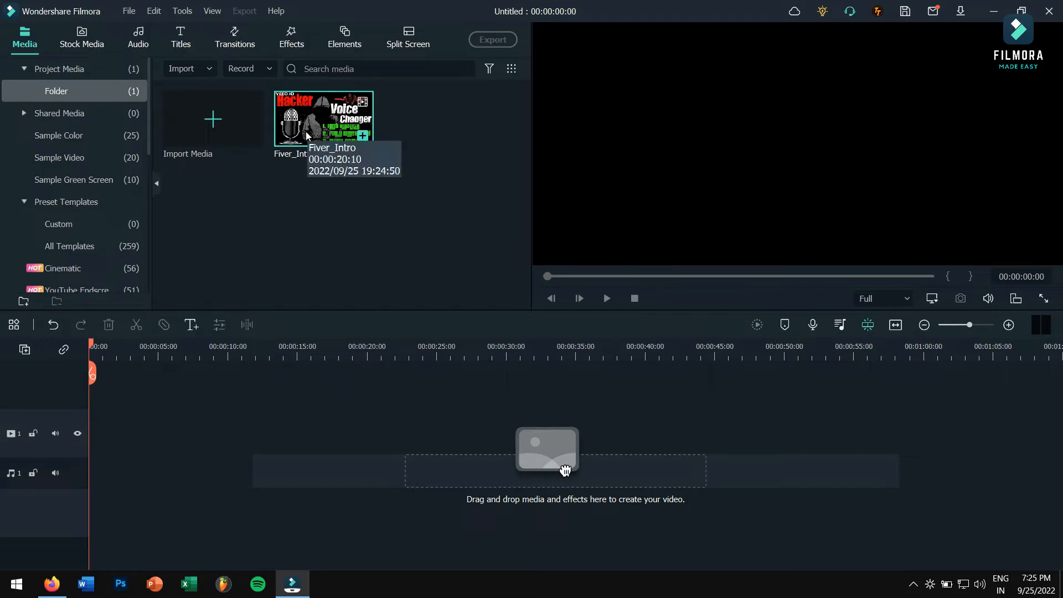
mouse_move(335, 211)
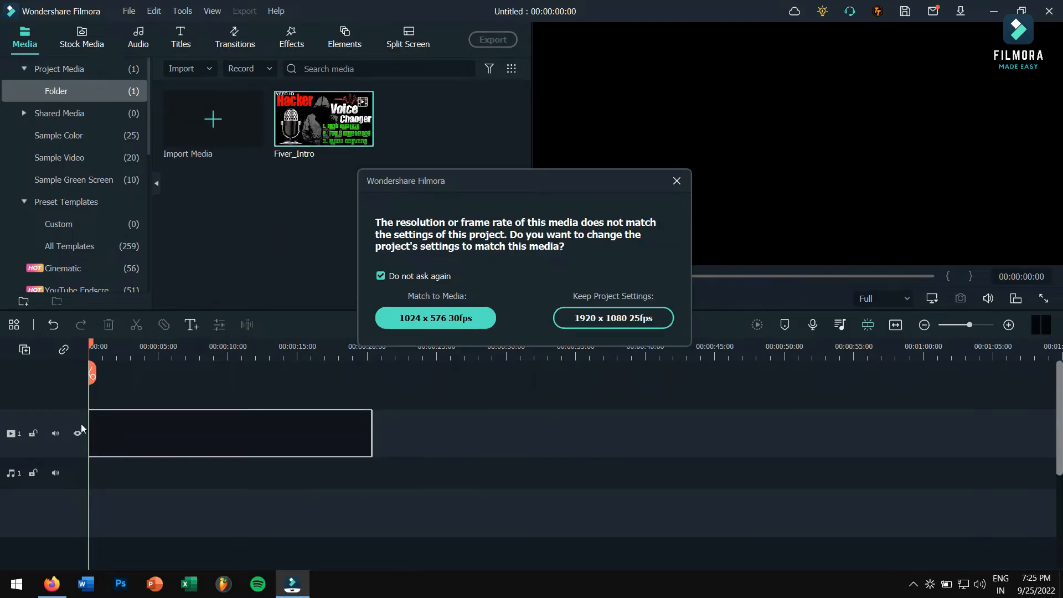
Place Fiver_Intro on the timeline, answering the resolution/frame-rate mismatch prompt.
left_click(610, 317)
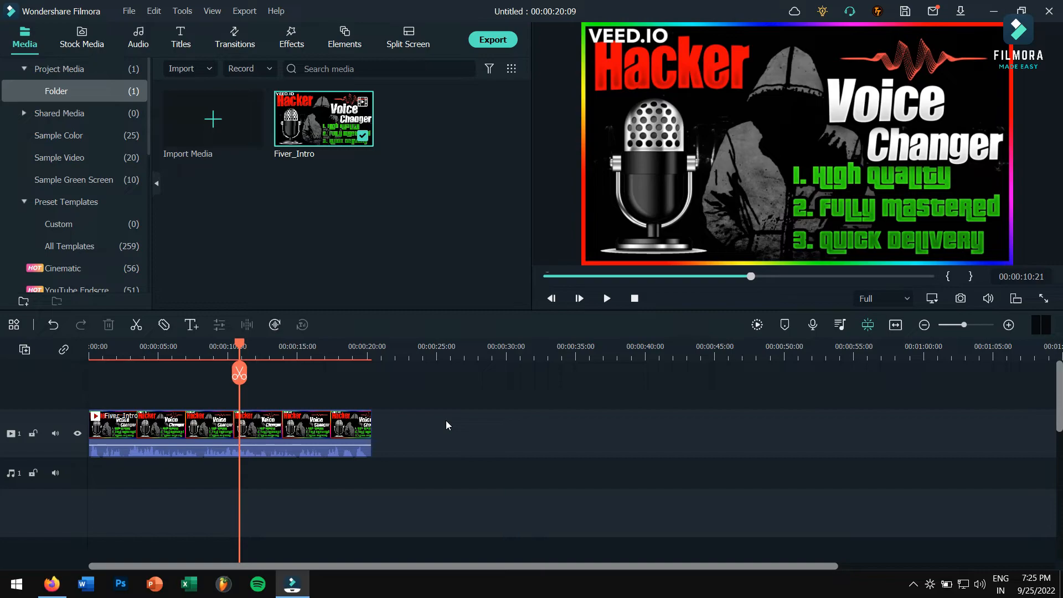
mouse_move(256, 134)
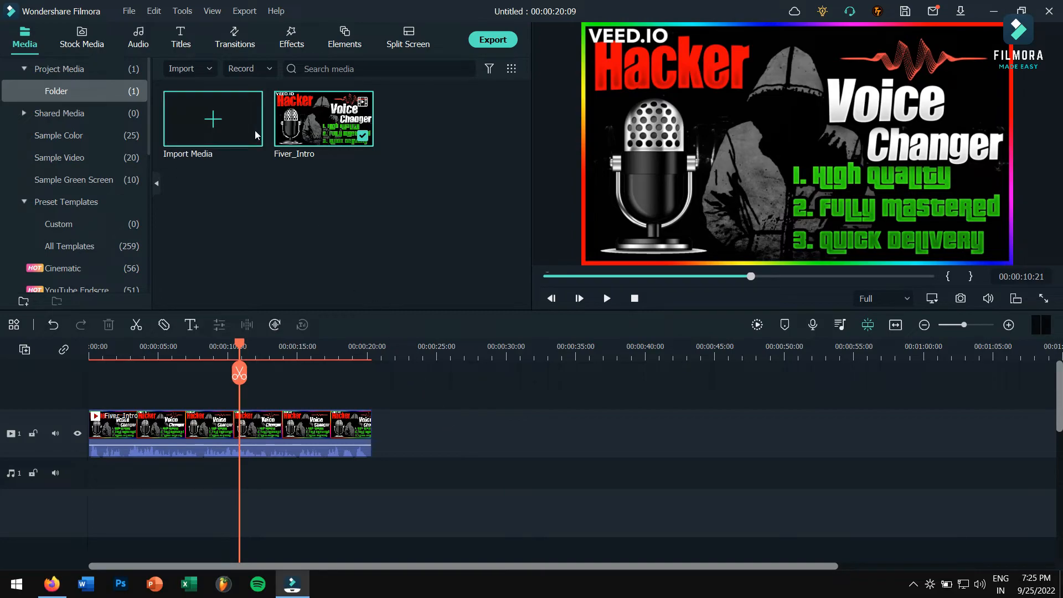
Show the File menu's Import from other Apps options, including Google Drive.
left_click(128, 12)
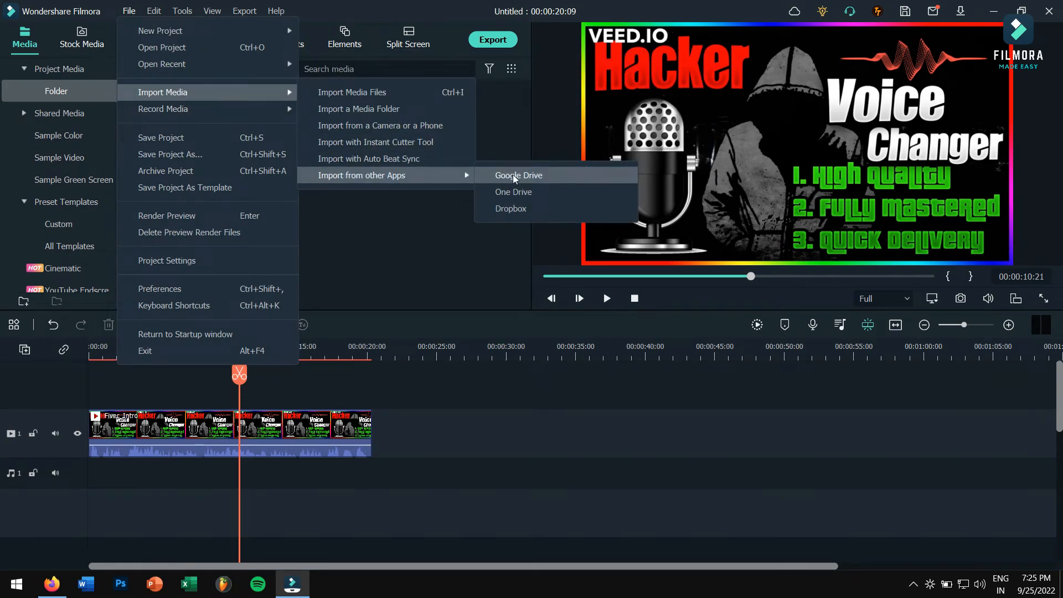
mouse_move(532, 176)
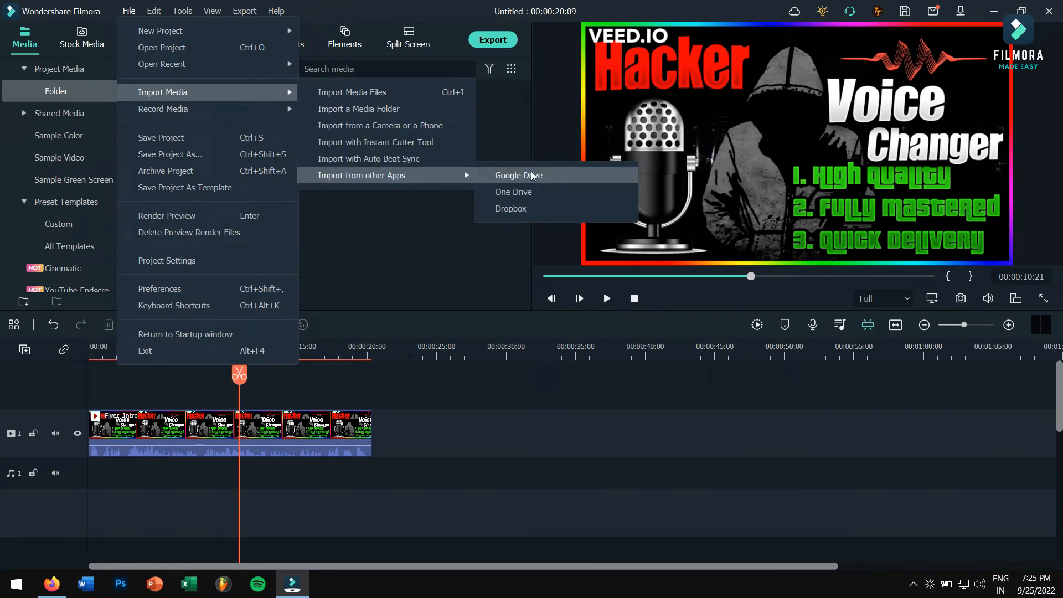